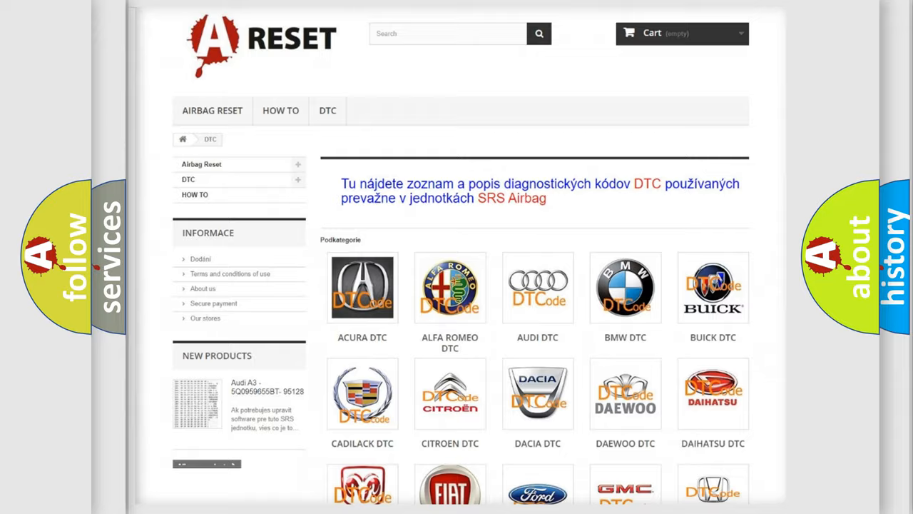
Show the Nissan DTC airbag error-code list from the car-brand catalogue and browse through it.
scroll("down", 3)
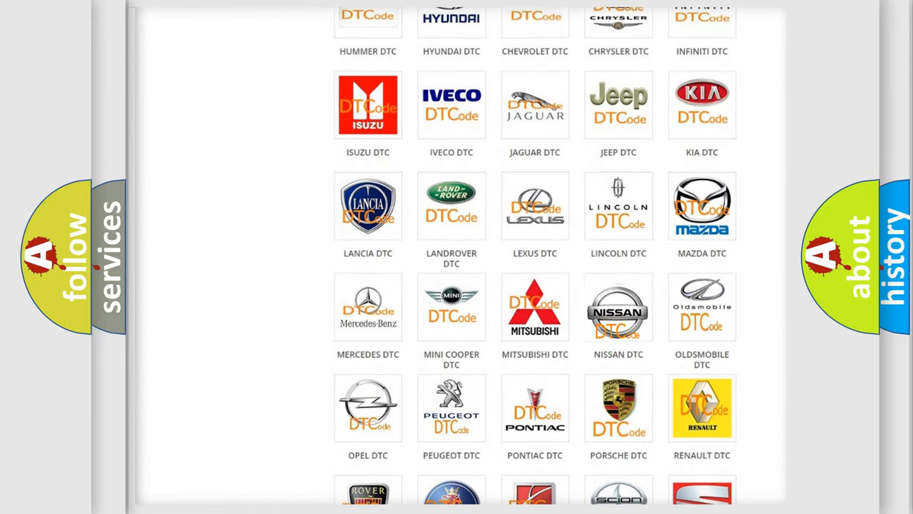
left_click(618, 307)
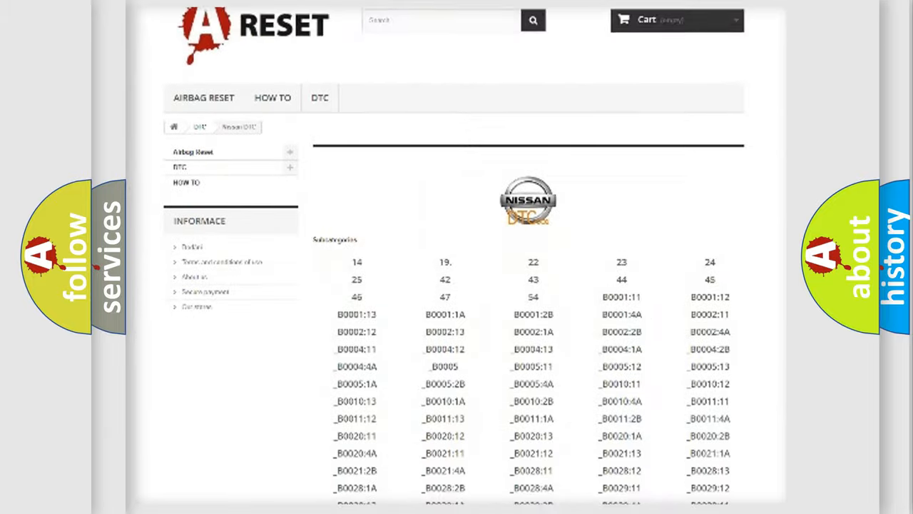
scroll("down", 3)
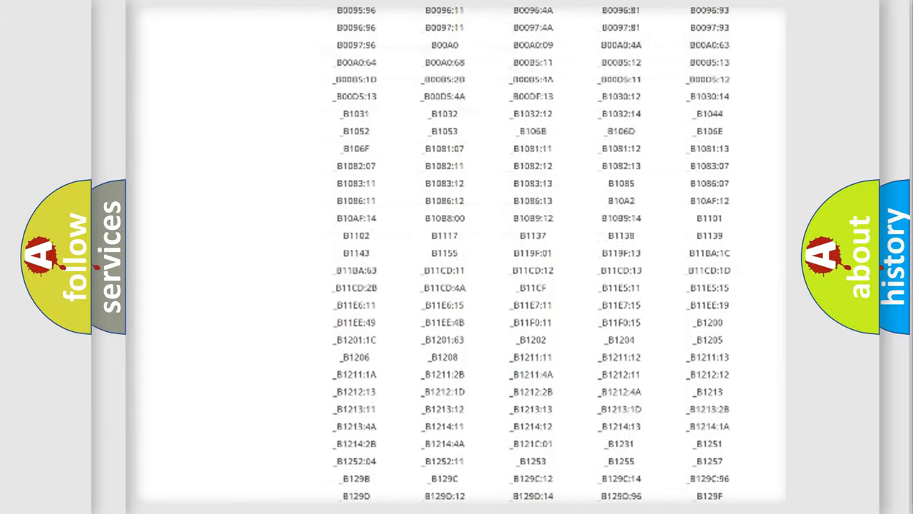
scroll("up", 3)
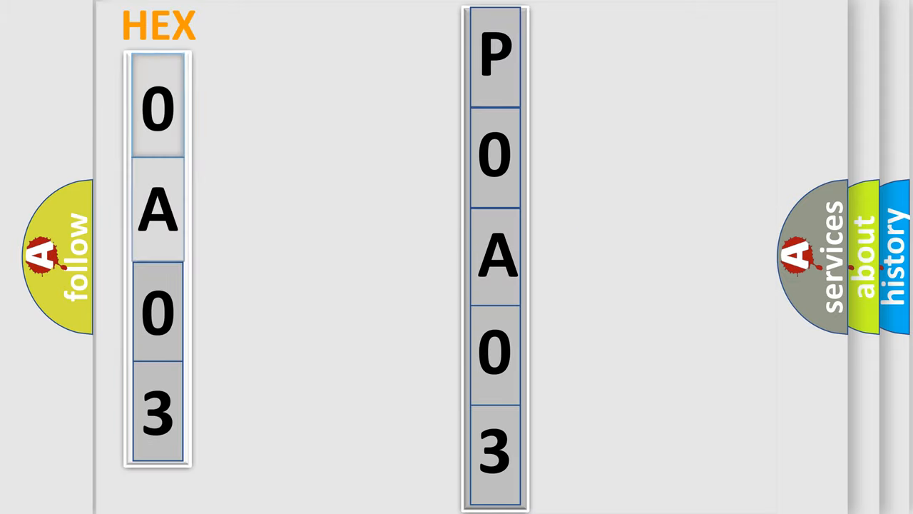
left_click(157, 107)
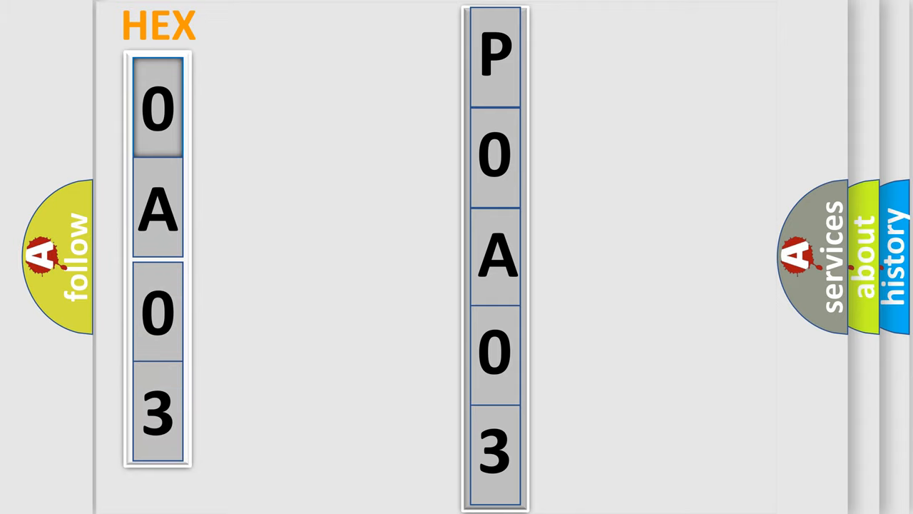